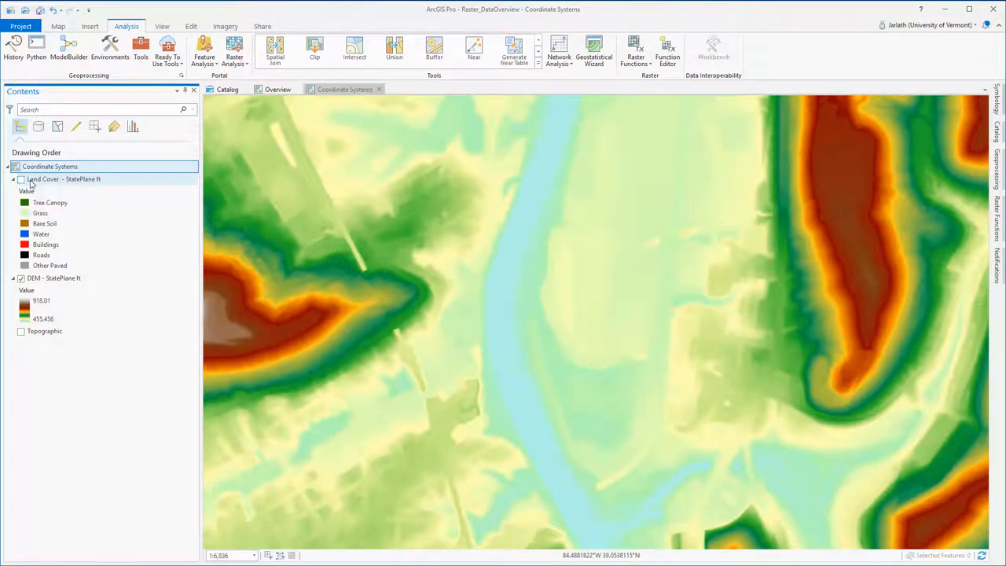
Toggle the Land Cover layer on and off to inspect it
click(22, 179)
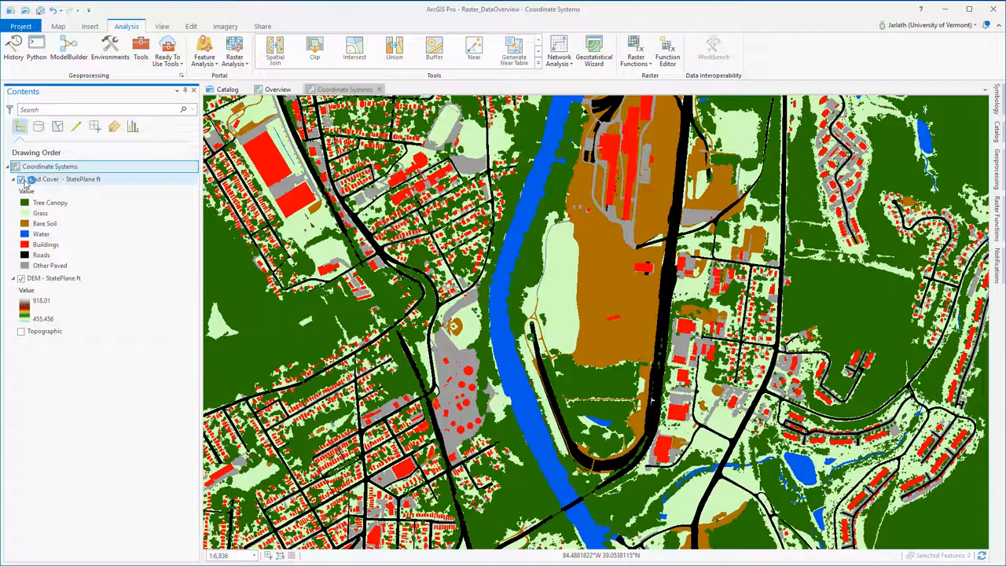
click(21, 180)
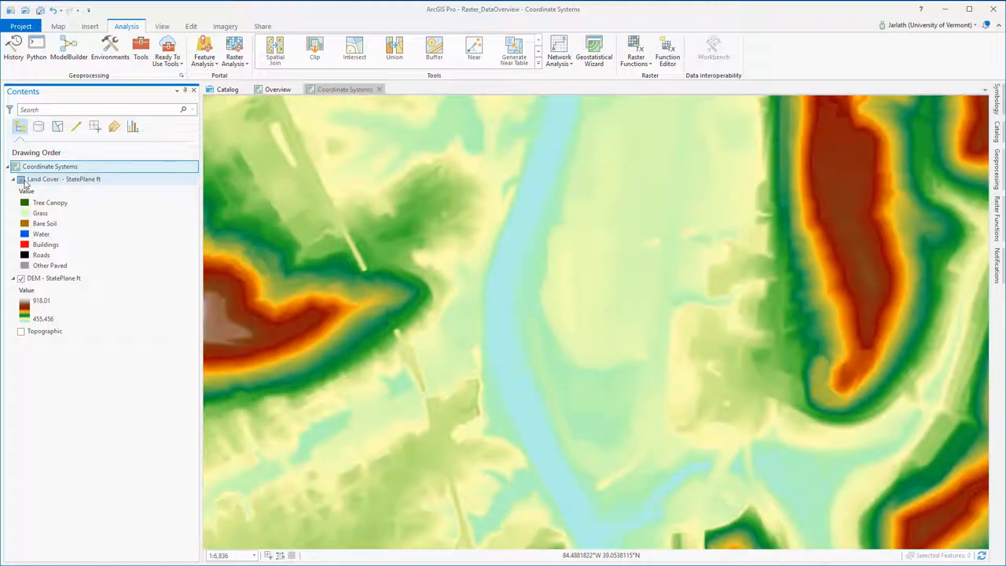
click(20, 179)
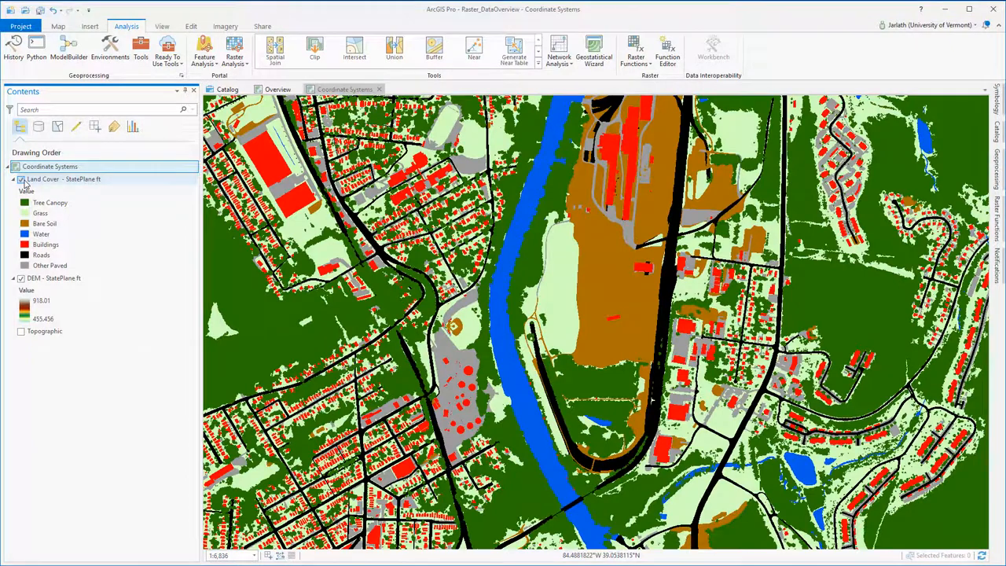
click(22, 179)
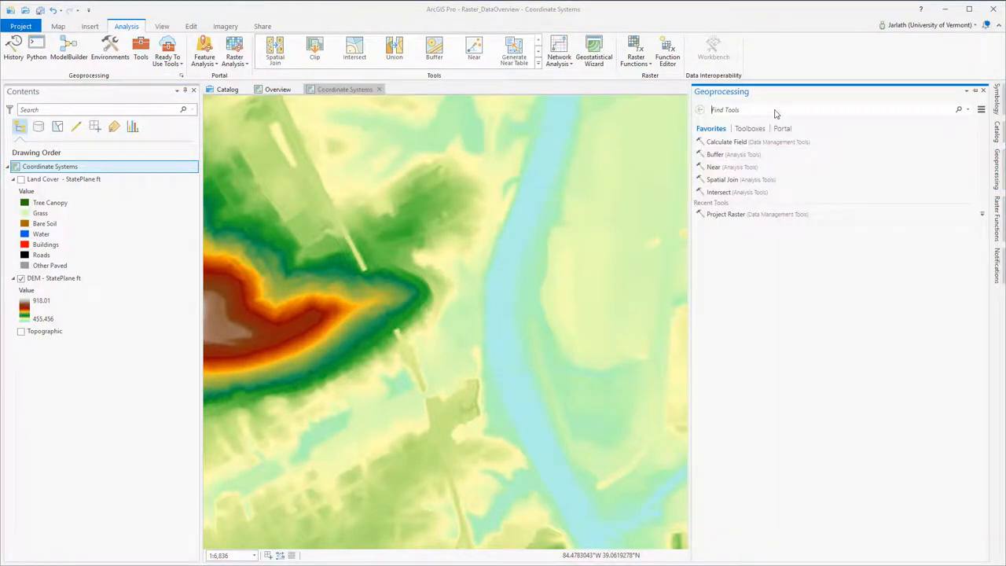
Open the Project Raster tool with DEM - StatePlane ft as the input raster
text(project)
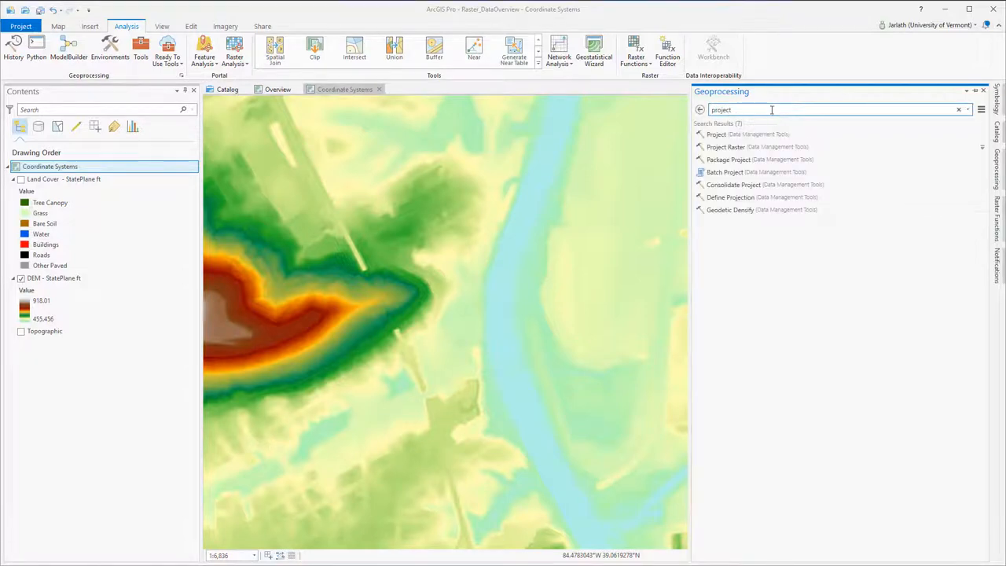
click(724, 147)
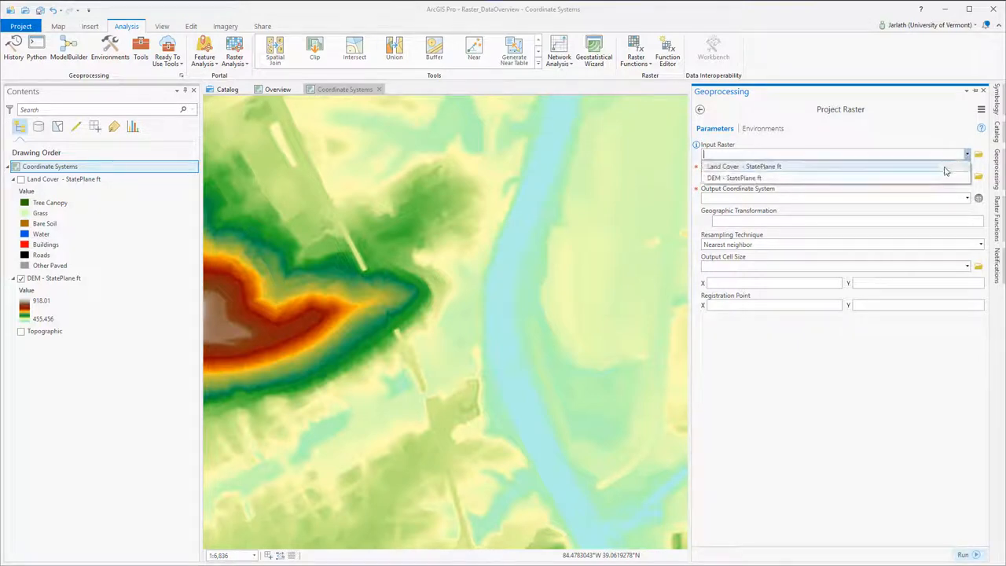
click(734, 177)
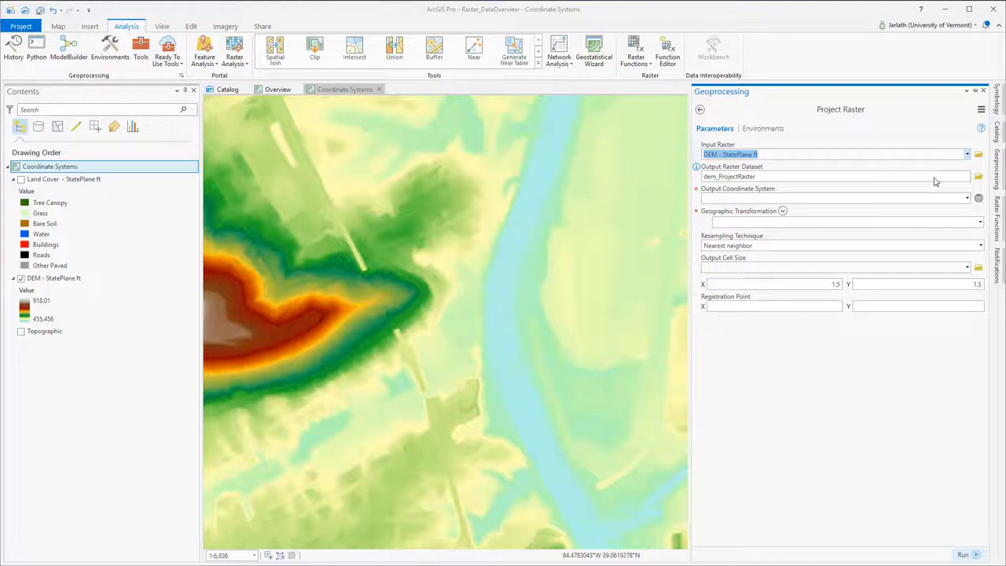
click(834, 176)
text(demutm16_nn)
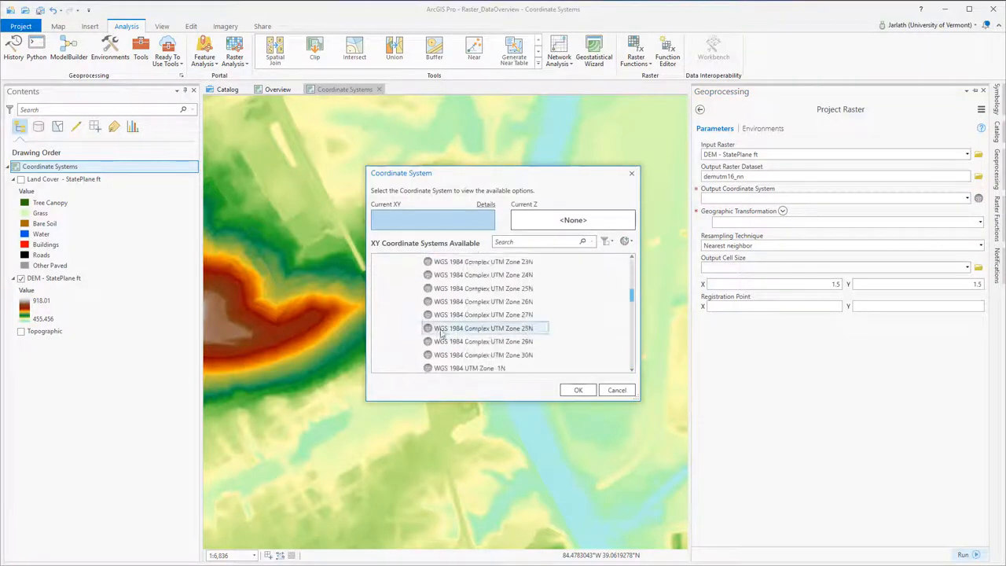
Set the output coordinate system to WGS 1984 UTM Zone 16N and run it
click(578, 390)
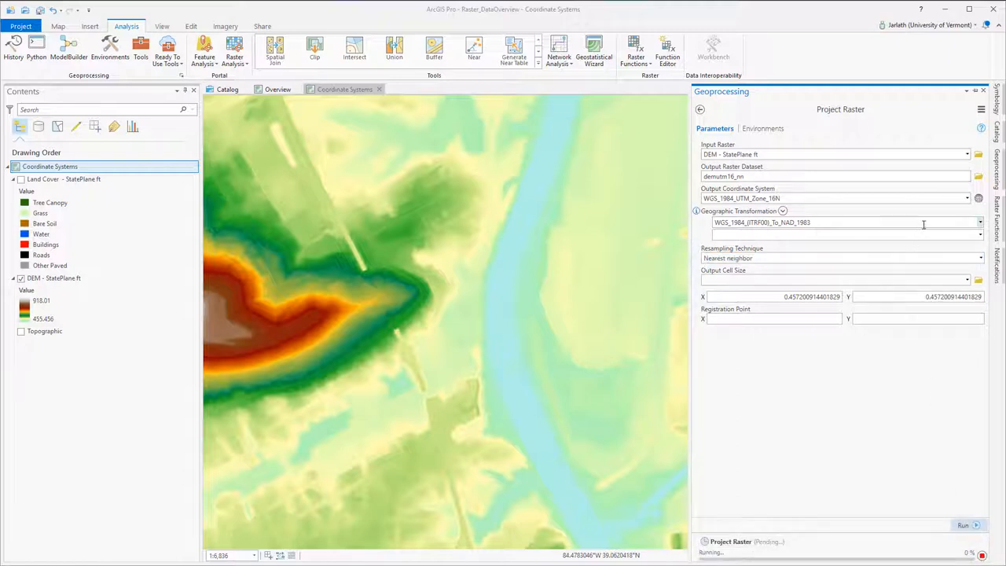
Run a second DEM projection using cubic convolution resampling, output demutm16_cc
click(979, 258)
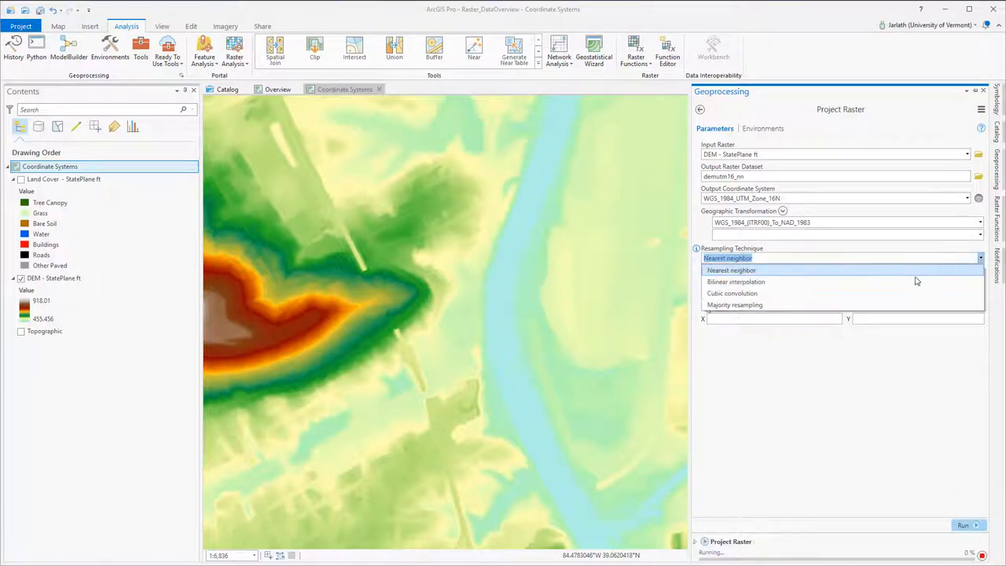
click(732, 293)
text(cc)
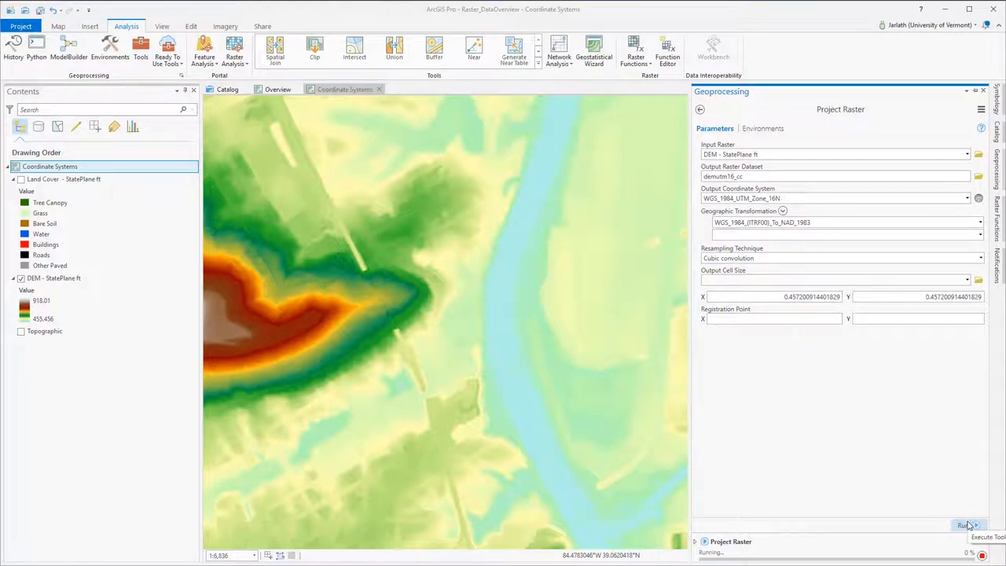
click(965, 522)
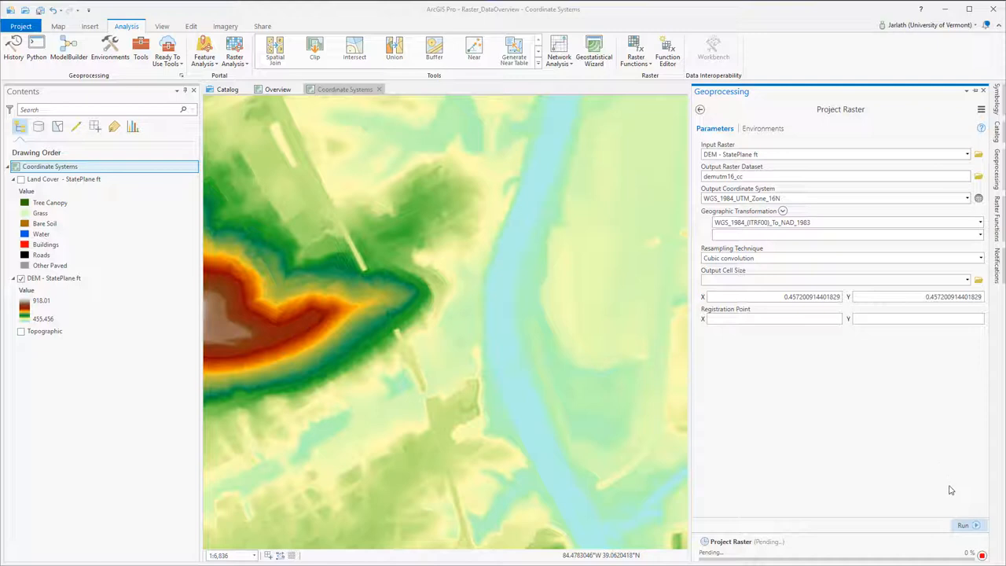
mouse_move(959, 497)
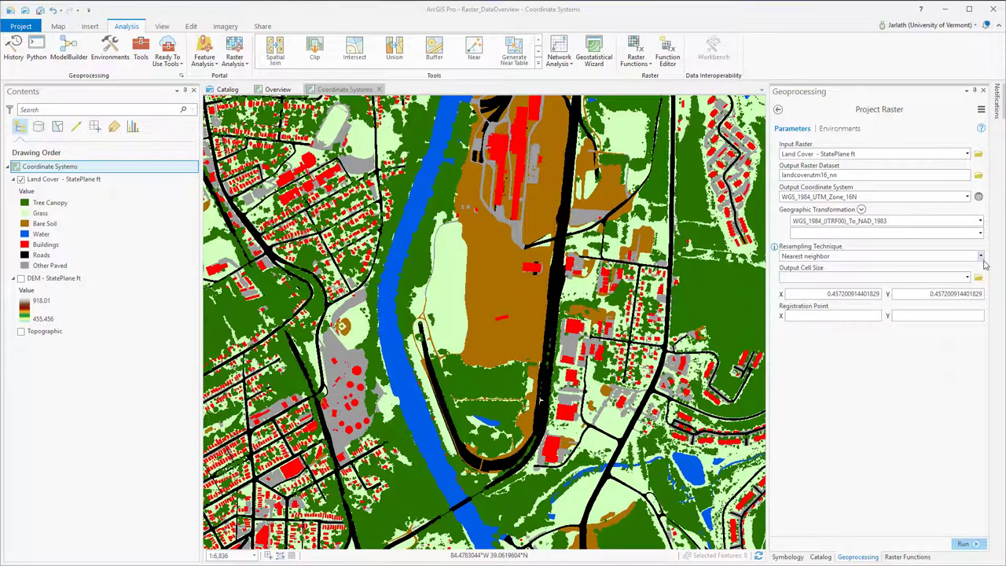
Project Land Cover with nearest neighbor, then switch resampling to cubic convolution
click(983, 256)
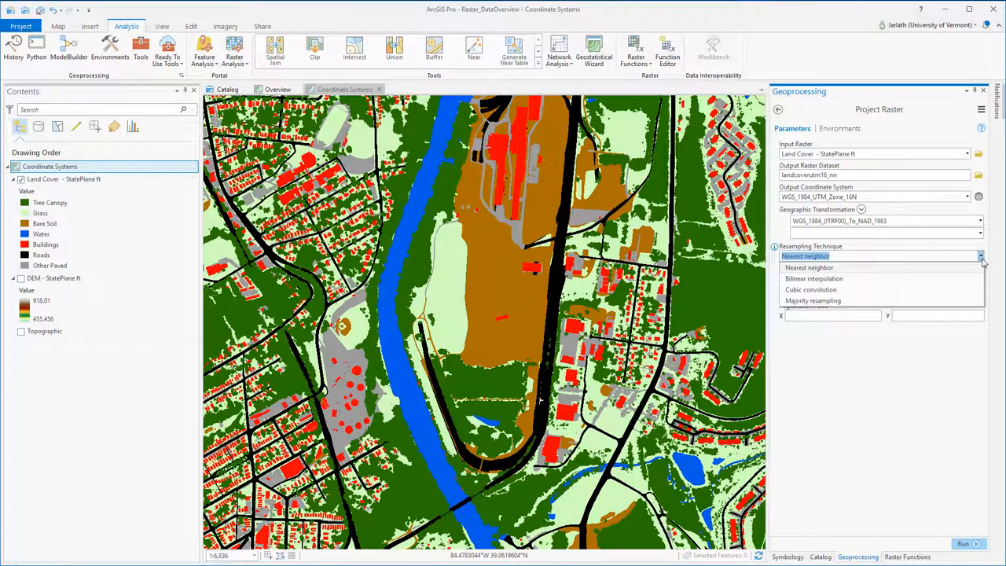
click(809, 267)
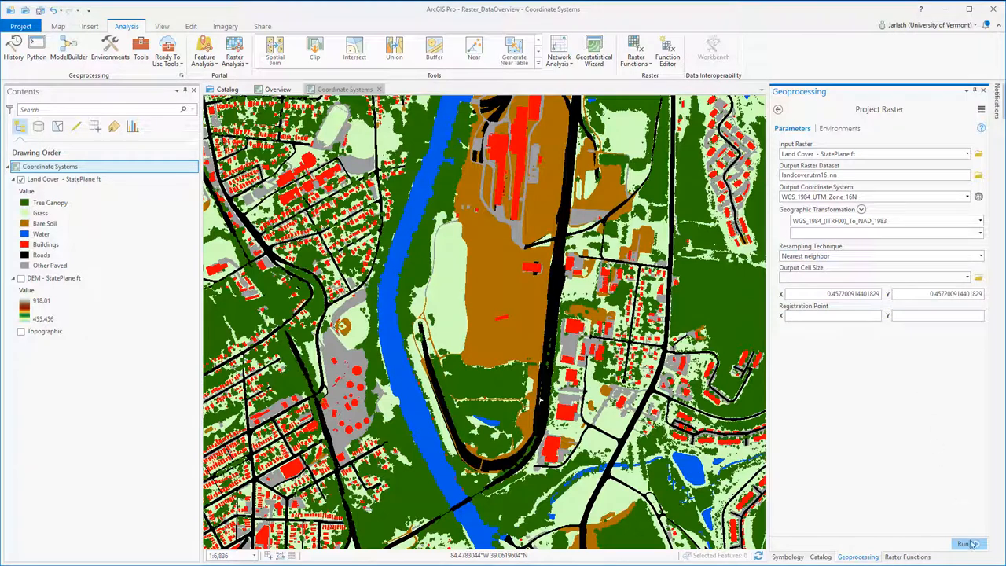
click(966, 536)
text(cc)
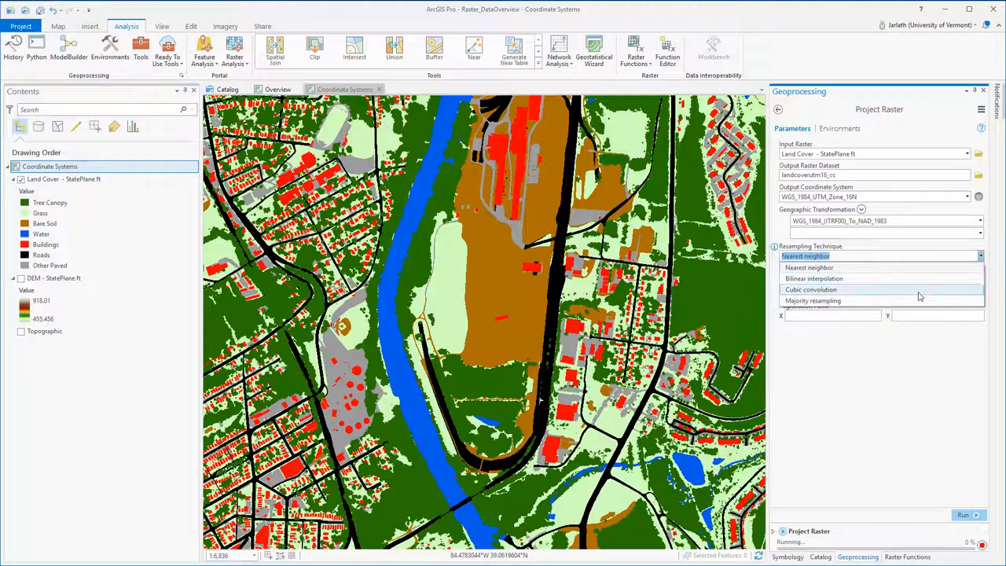
click(810, 289)
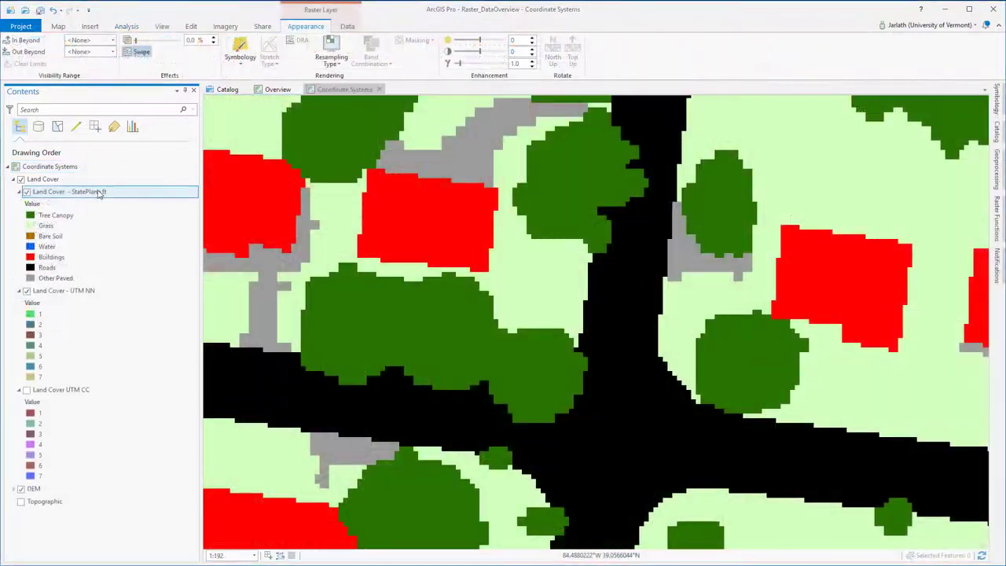
Select the Land Cover - StatePlane ft layer for comparison
click(63, 290)
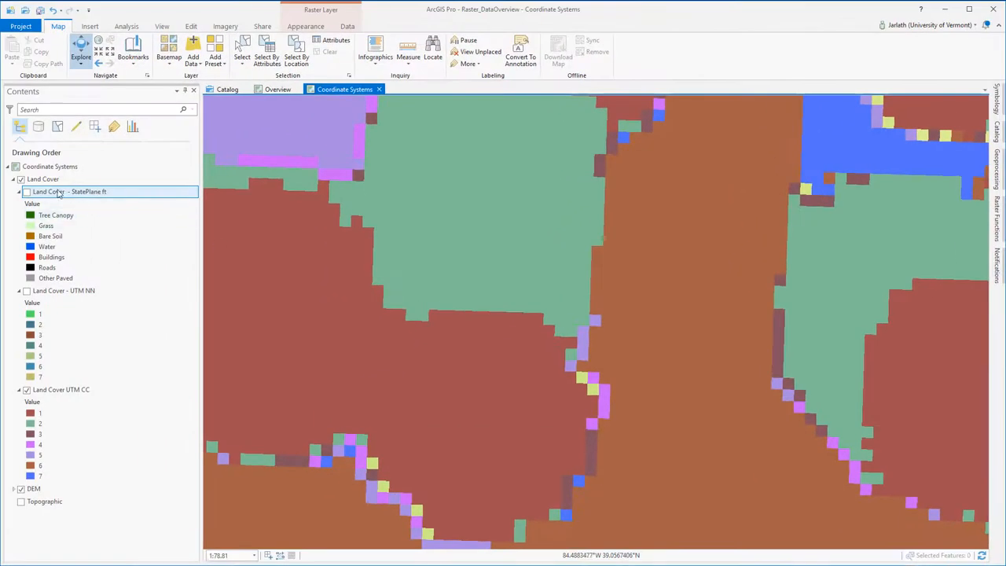
Turn the Land Cover - StatePlane ft layer back on
click(26, 191)
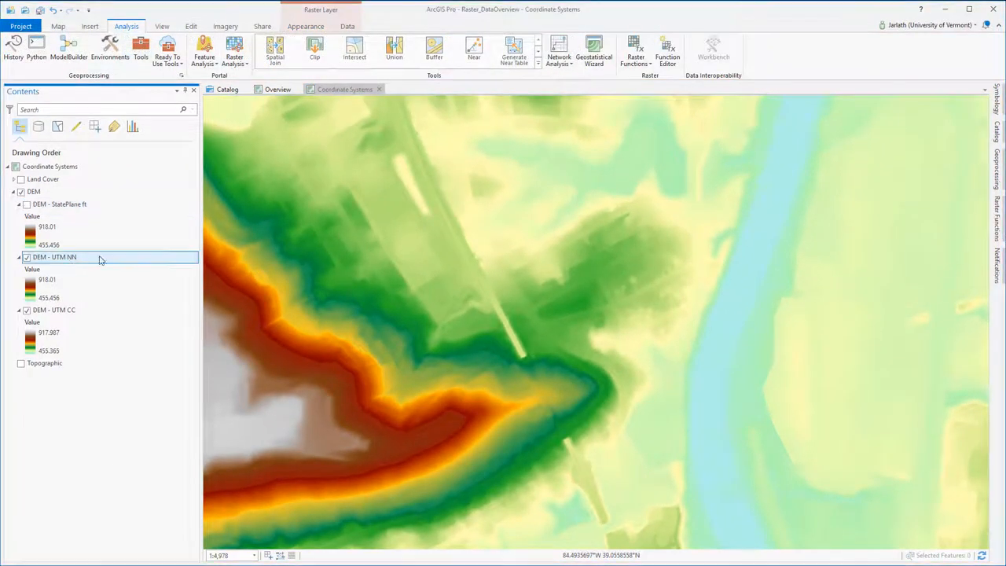
mouse_move(633, 46)
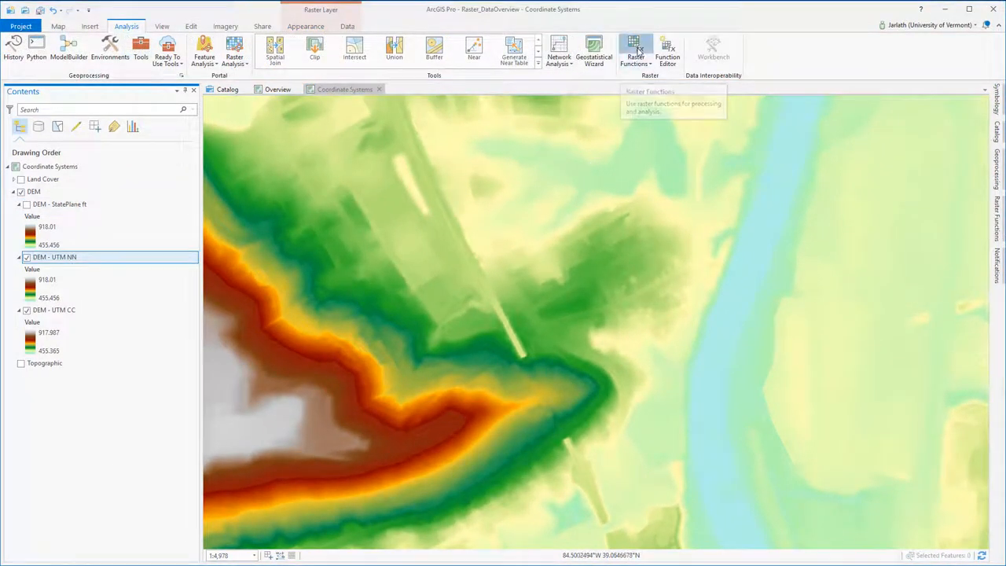
Create a Hillshade raster function layer from DEM - UTM NN
click(634, 43)
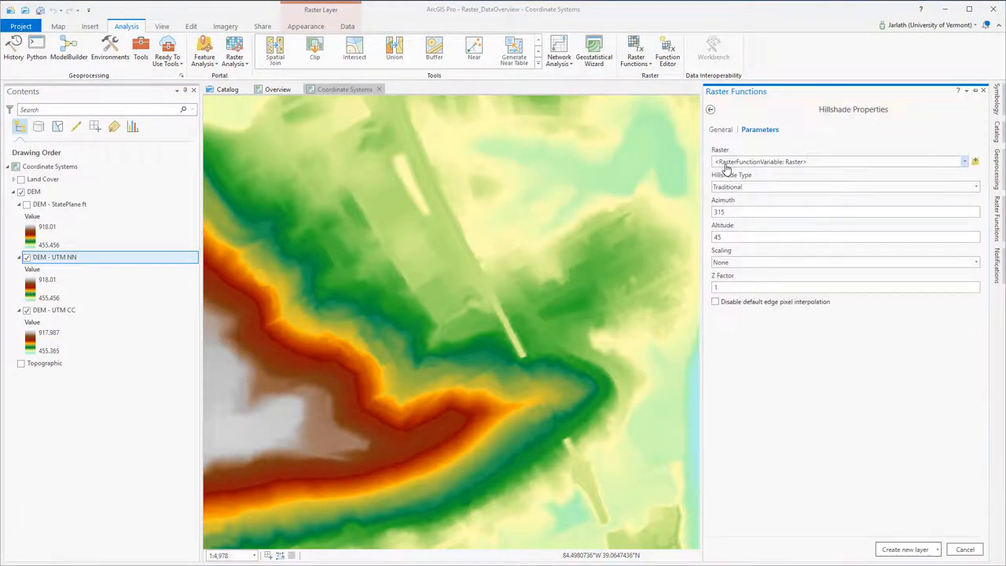
click(966, 162)
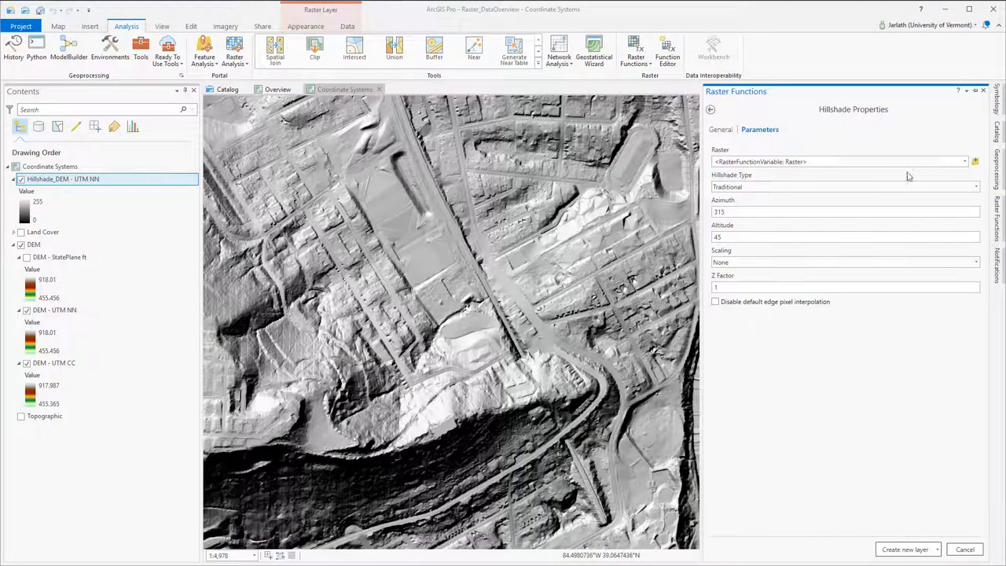
click(988, 162)
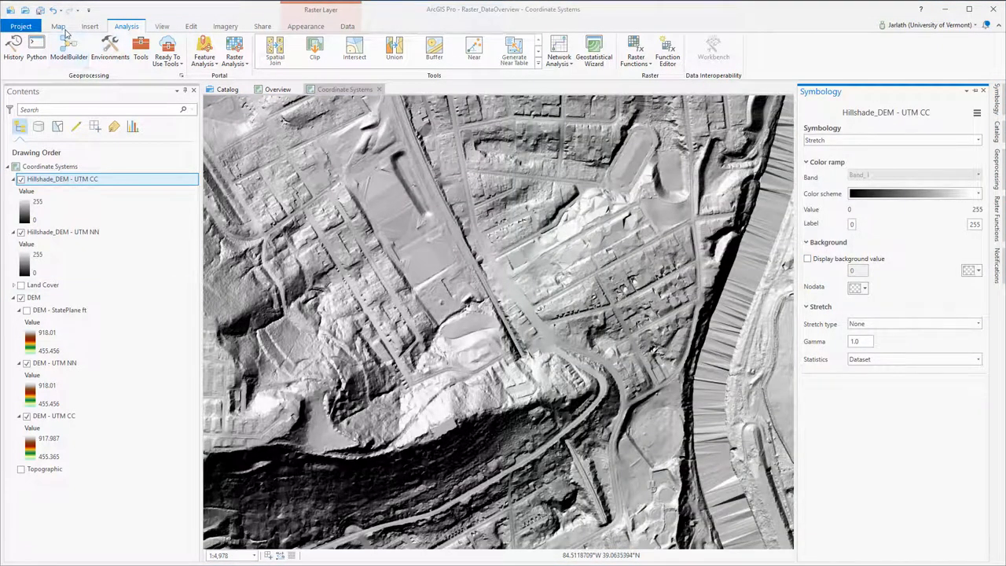
Zoom in and toggle Hillshade_DEM - UTM CC to compare shading
click(52, 26)
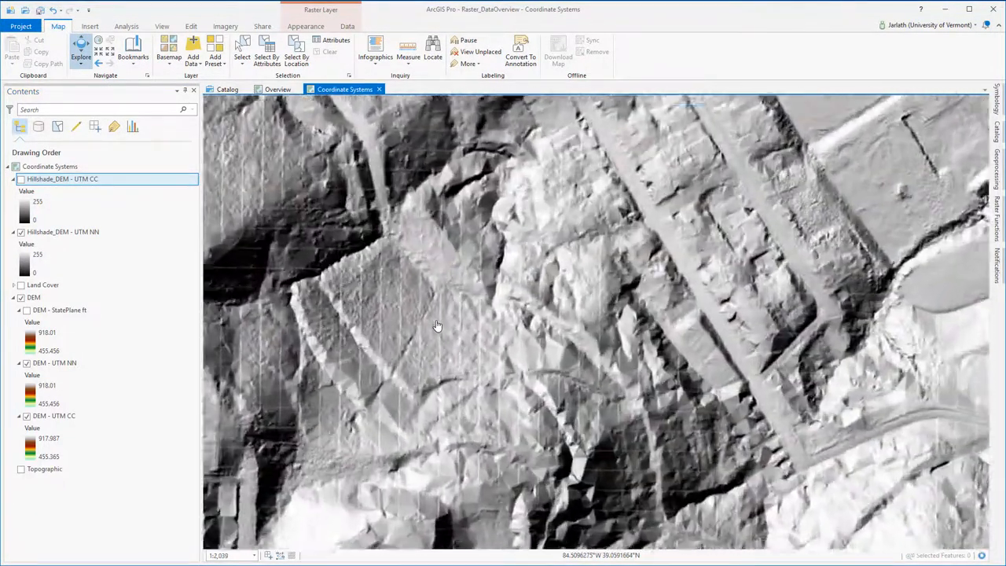
scroll(up, 3)
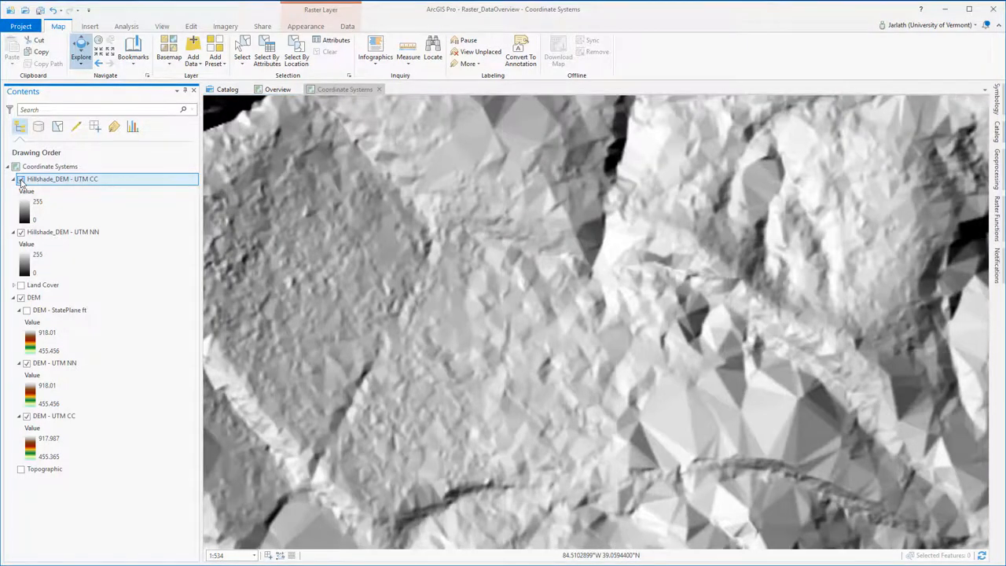
click(21, 179)
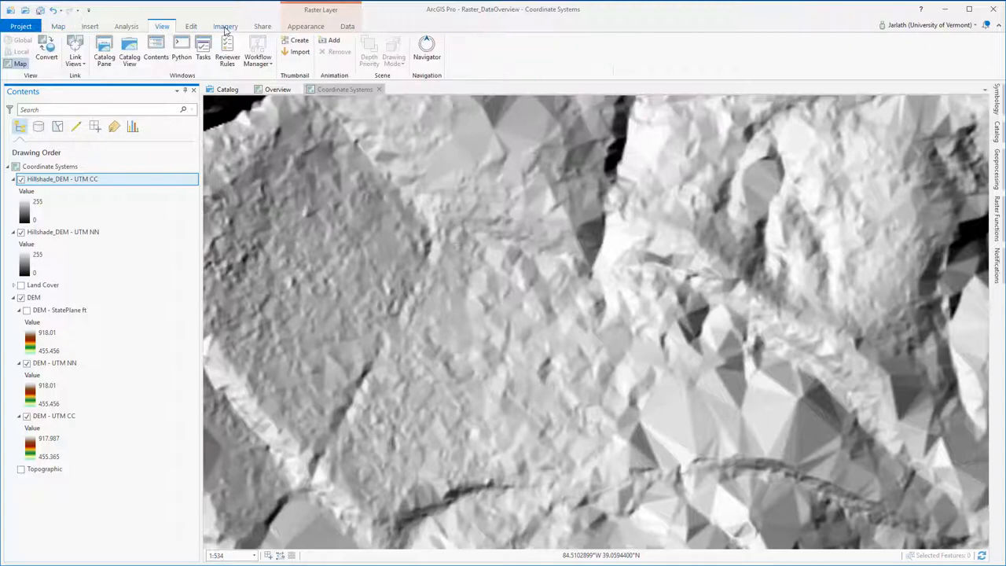
click(306, 26)
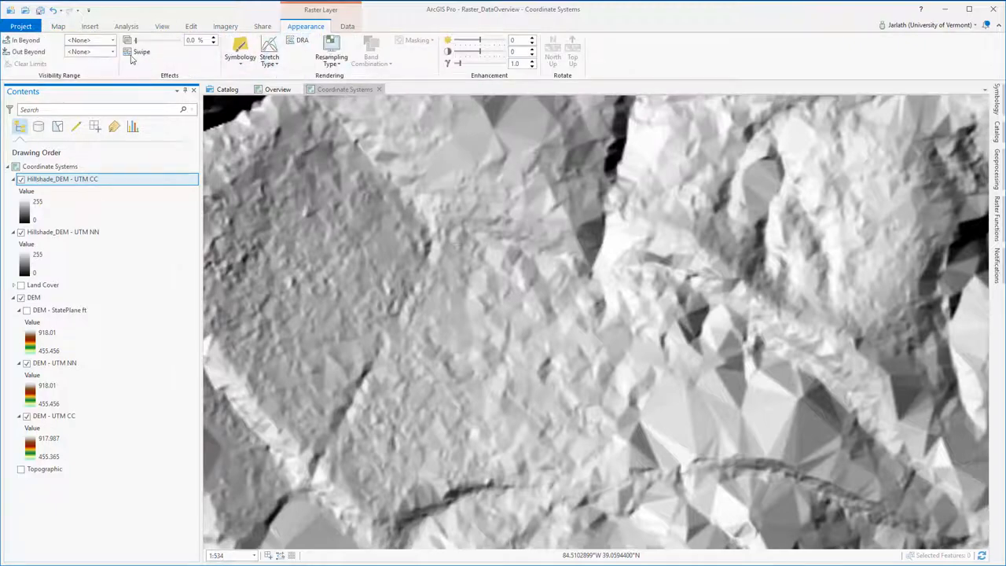